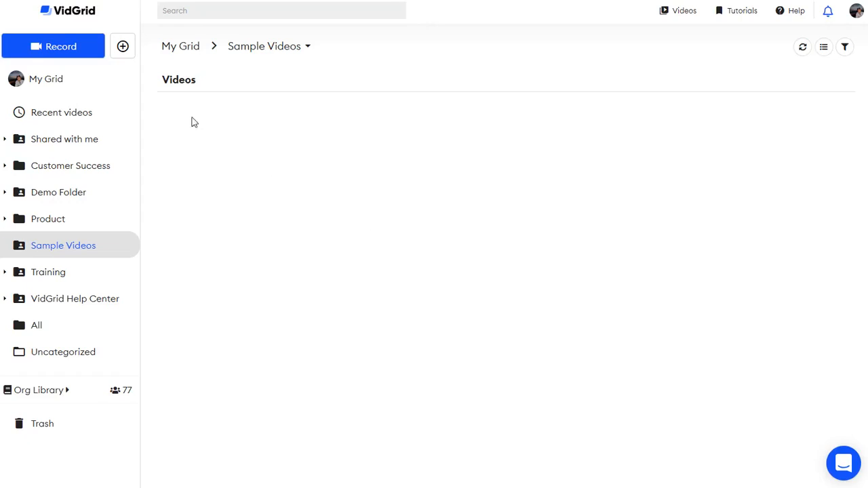
Start an upload from the + menu so the file upload dialog targets Sample Videos
click(122, 46)
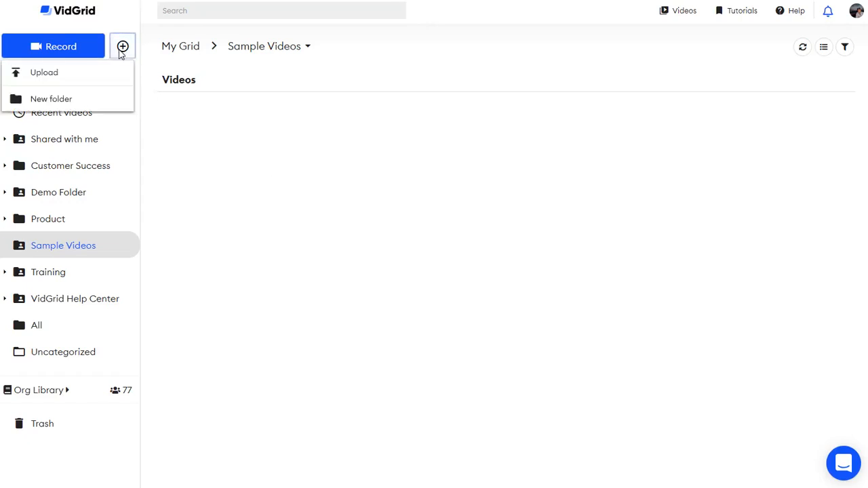
click(43, 72)
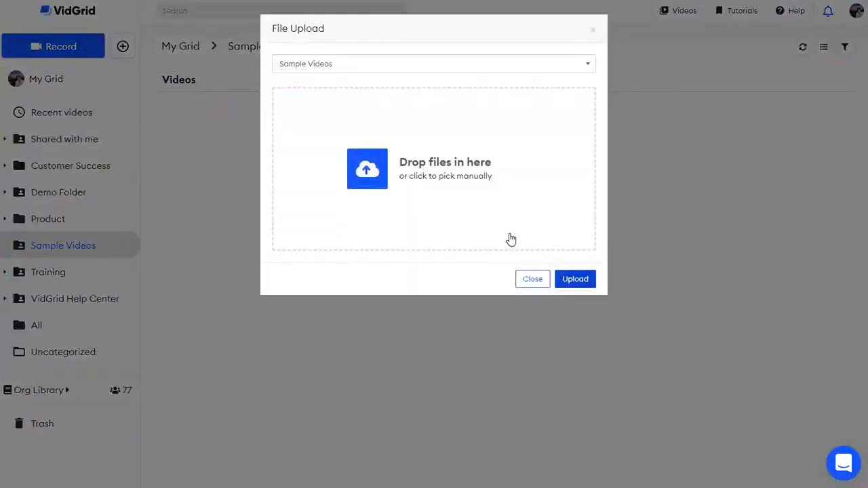
mouse_move(316, 70)
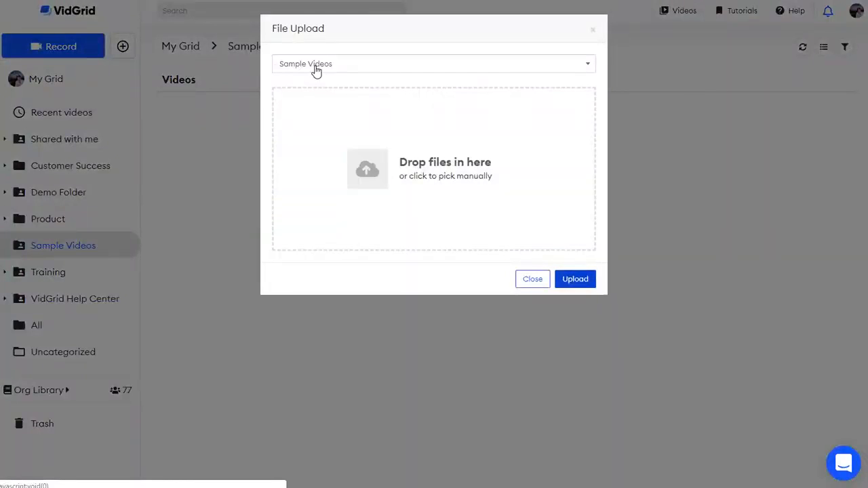
click(434, 63)
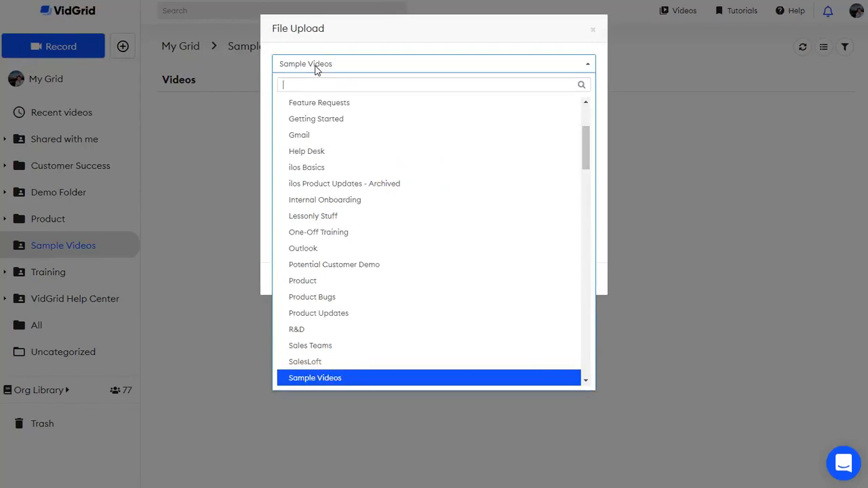
click(315, 377)
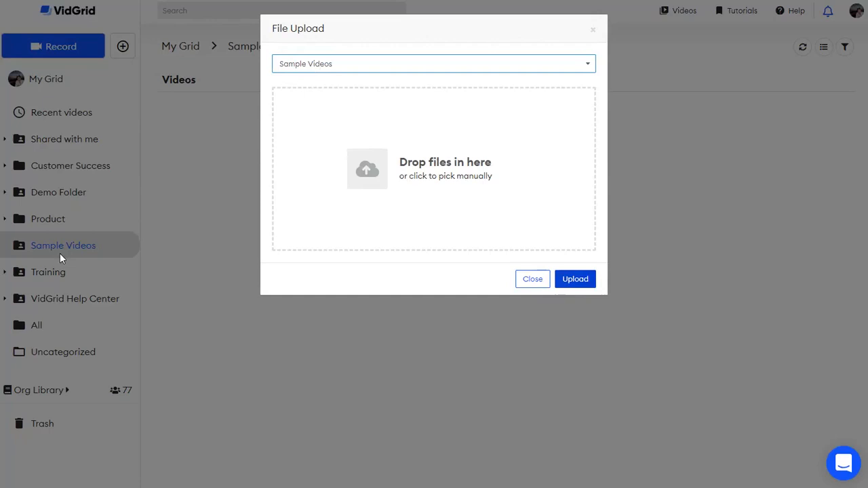
mouse_move(393, 188)
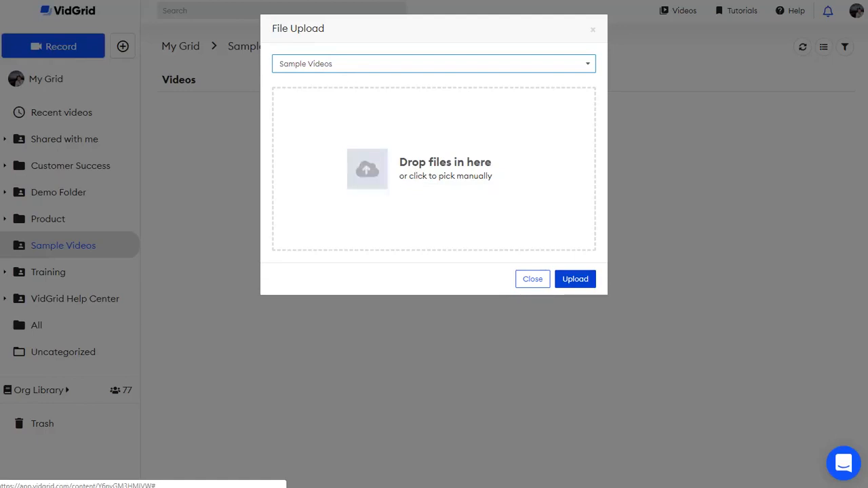
Choose the four files Sample 1–4 so they queue for upload to Sample Videos
click(434, 169)
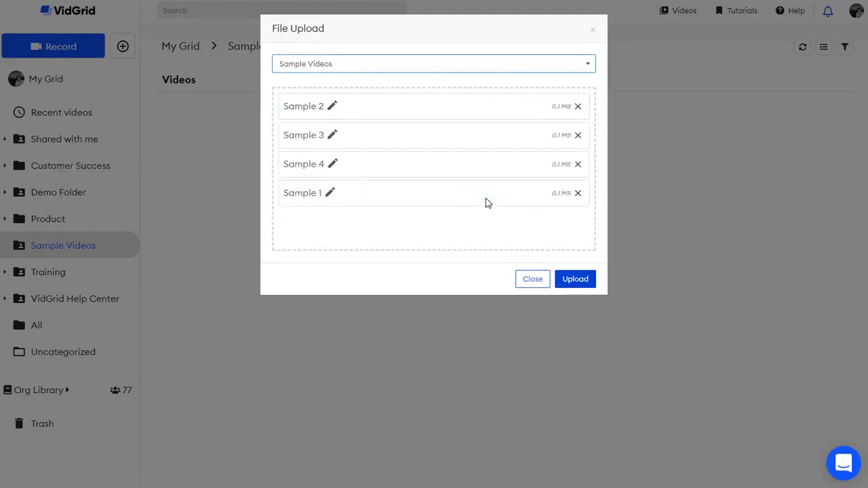
mouse_move(332, 192)
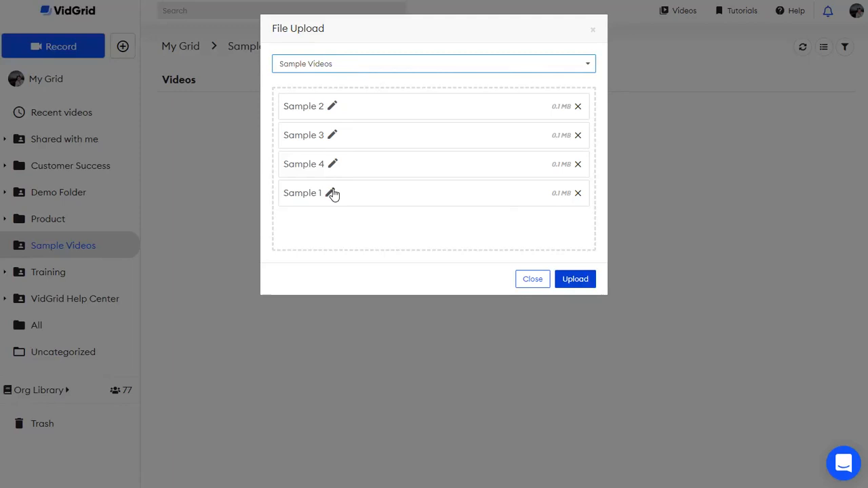
Rename the queued Sample 1 video to 'Jungle Jams' and confirm the new title
click(331, 193)
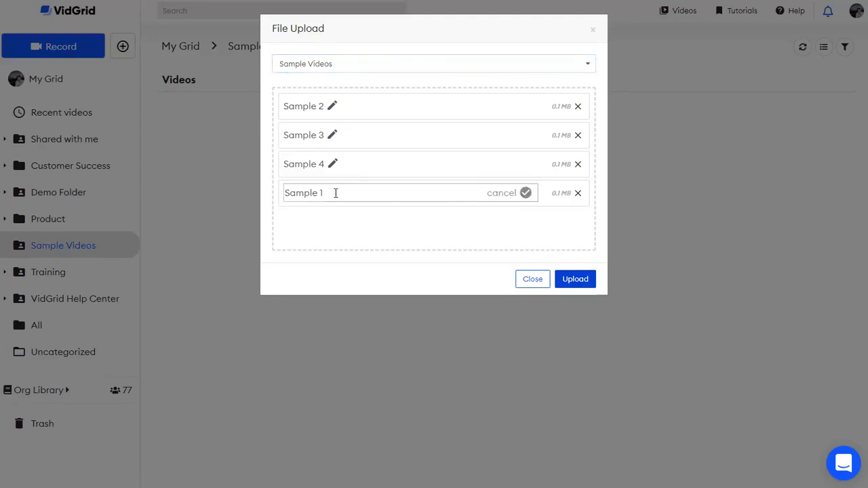
text(Jungl)
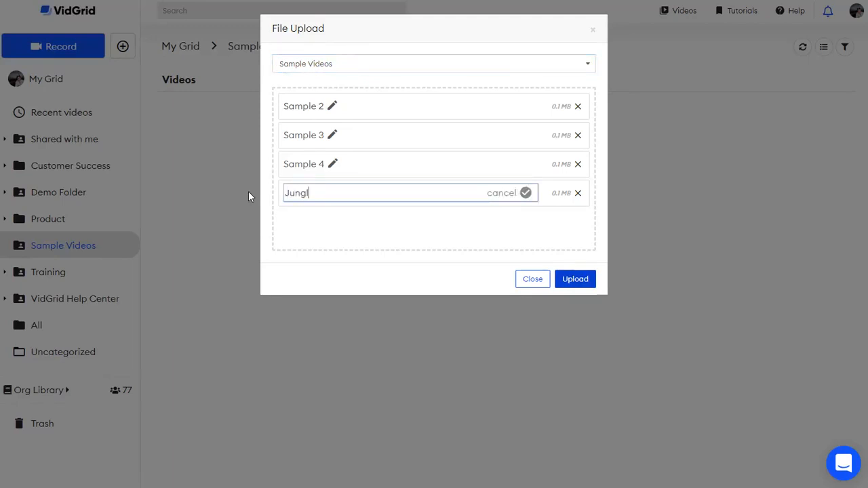
text(e Jams)
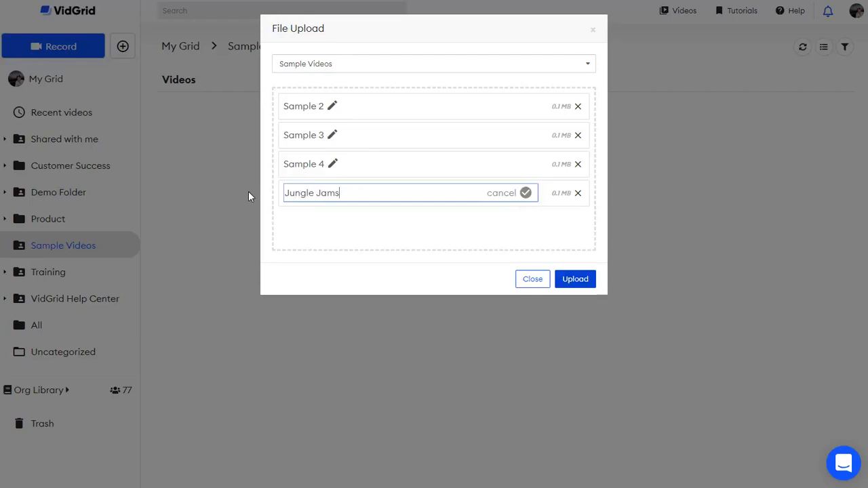
click(525, 193)
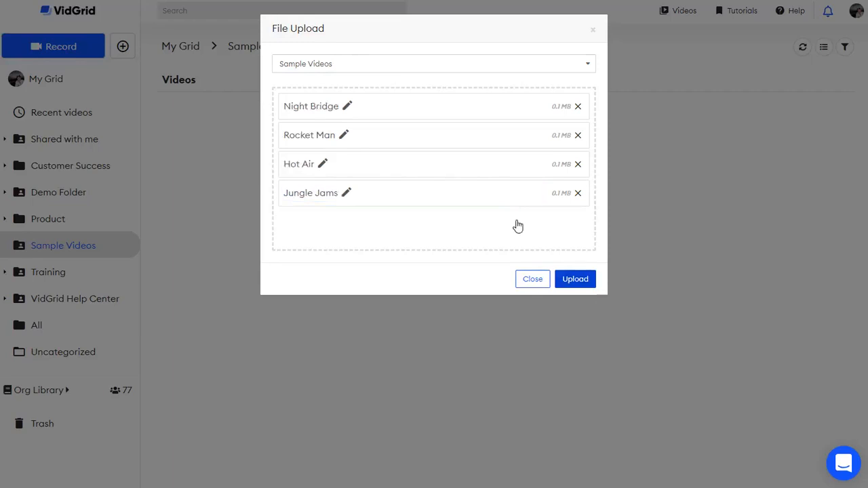
mouse_move(555, 262)
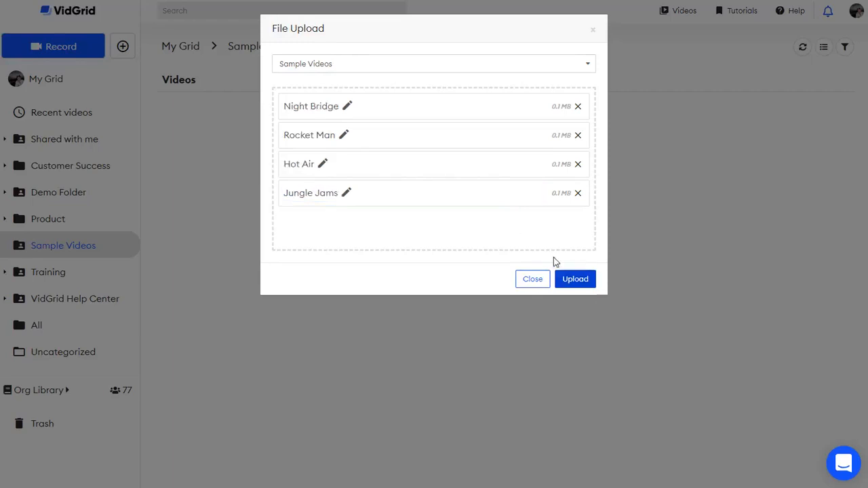
Upload the four renamed videos into the Sample Videos folder
click(575, 280)
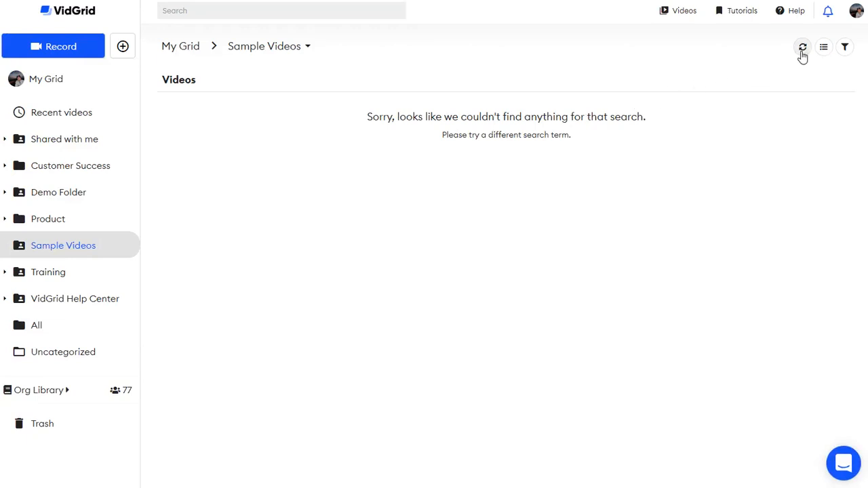
Refresh the grid until Rocket Man, Jungle Jams, Night Bridge and Hot Air all appear
click(803, 46)
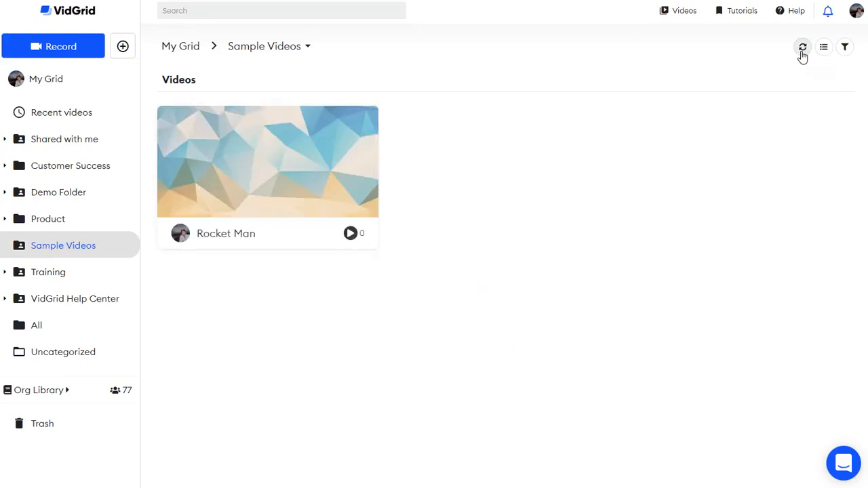
click(804, 46)
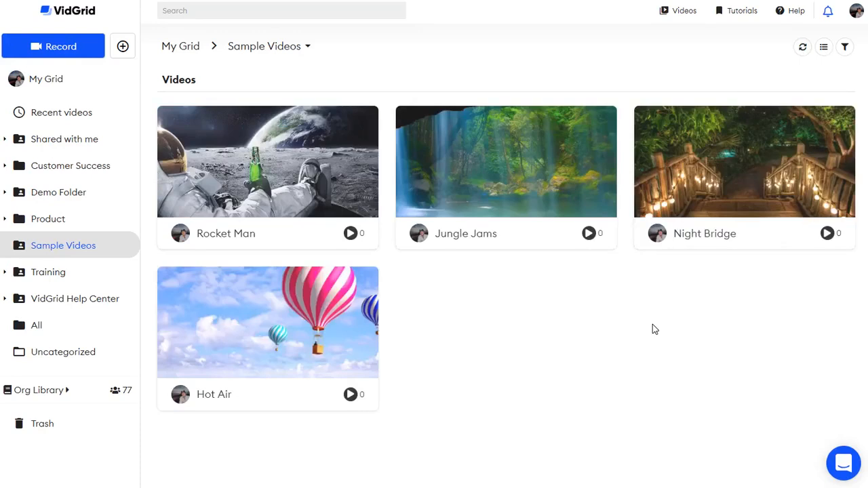
mouse_move(60, 255)
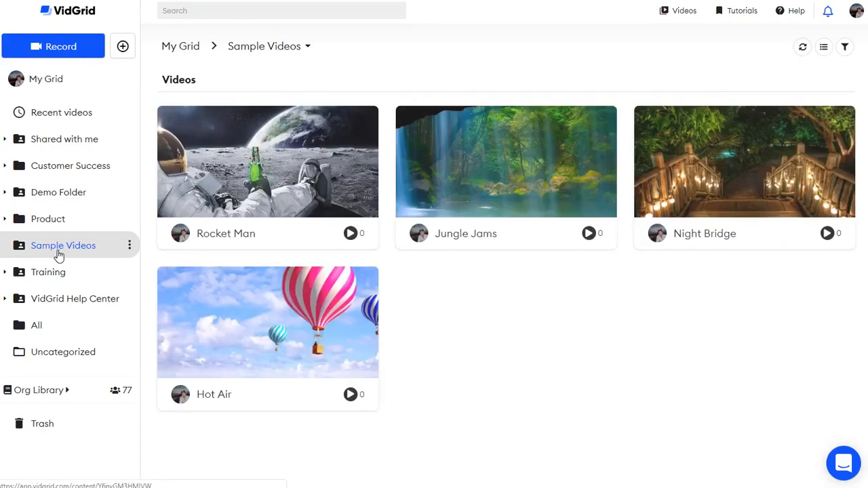
mouse_move(515, 301)
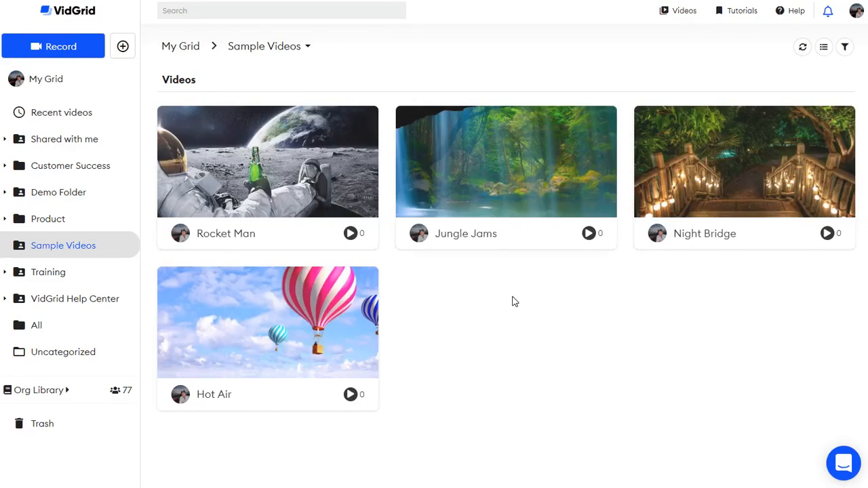